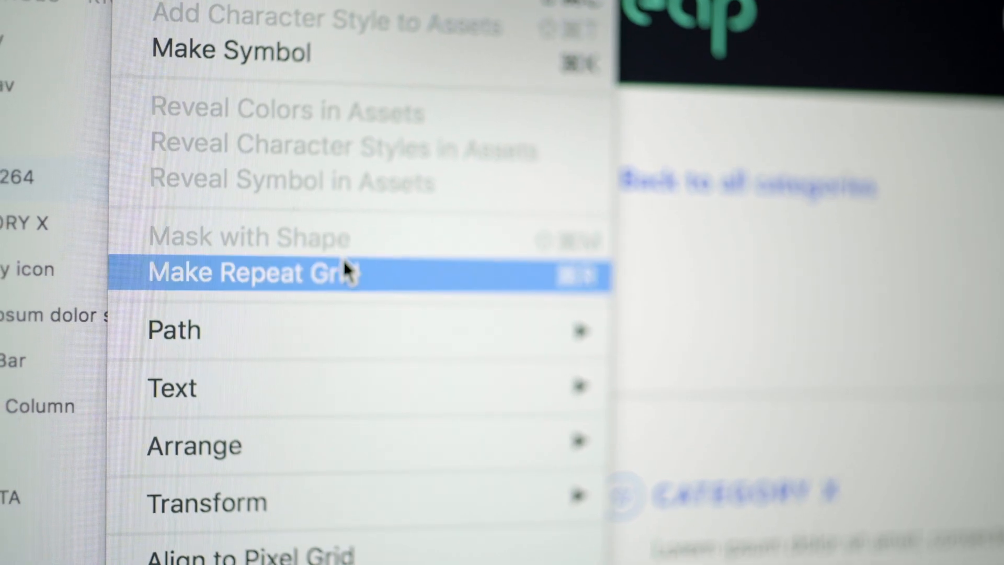
Step: Apply the teal #58EDCC Assets swatch to the homepage's hero and lower band rectangles
click(249, 272)
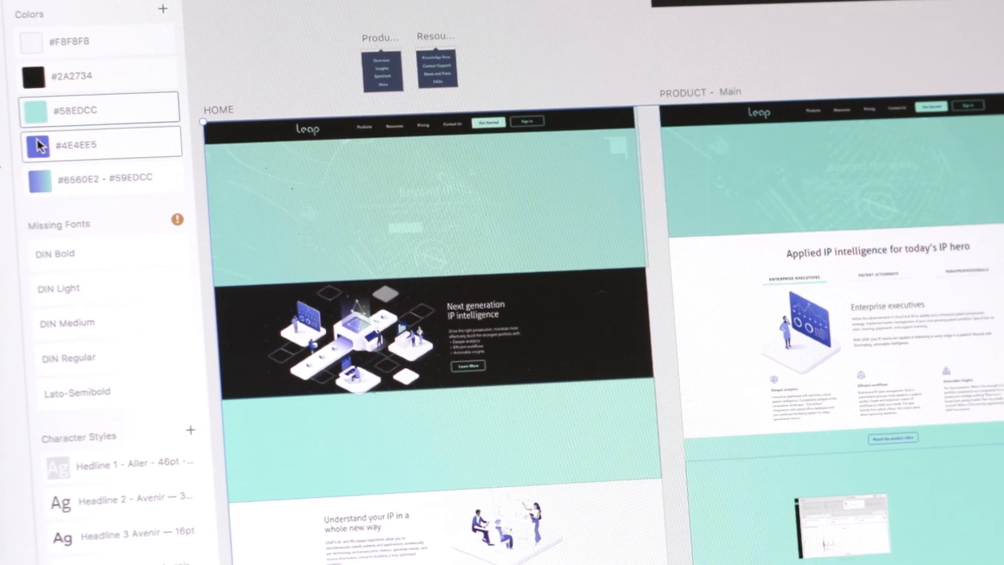